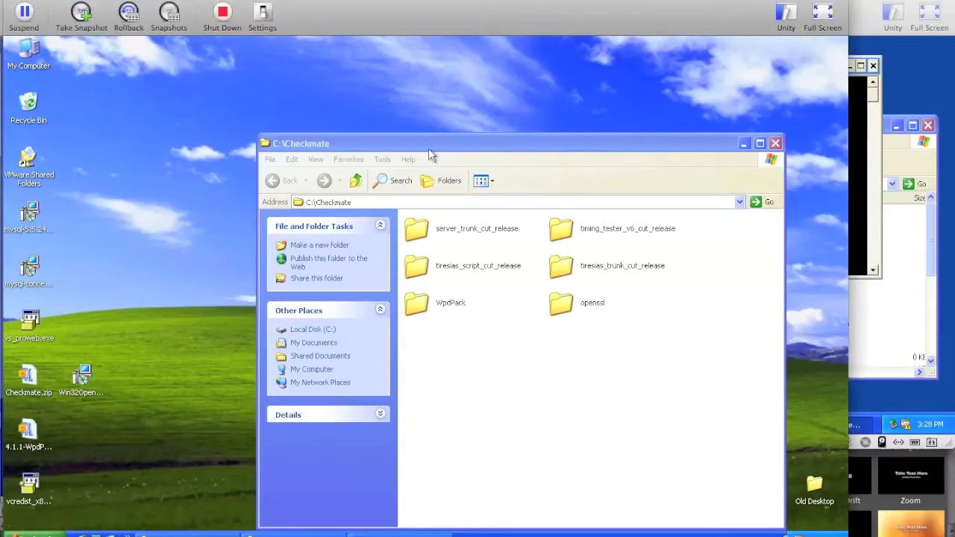
pyautogui.moveTo(194, 304)
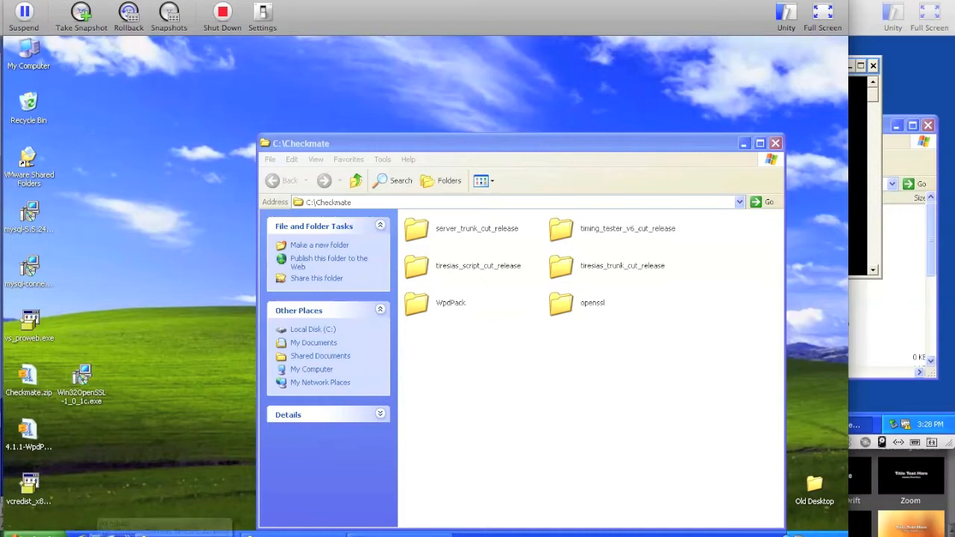
# - Bring up All Programs from the Start menu to reach the WDK build environments
pyautogui.click(22, 522)
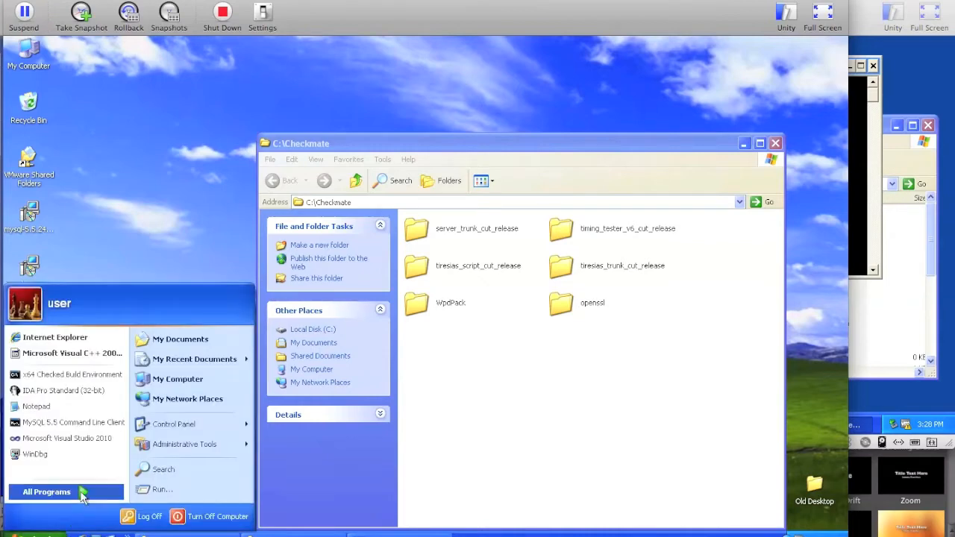
pyautogui.click(46, 491)
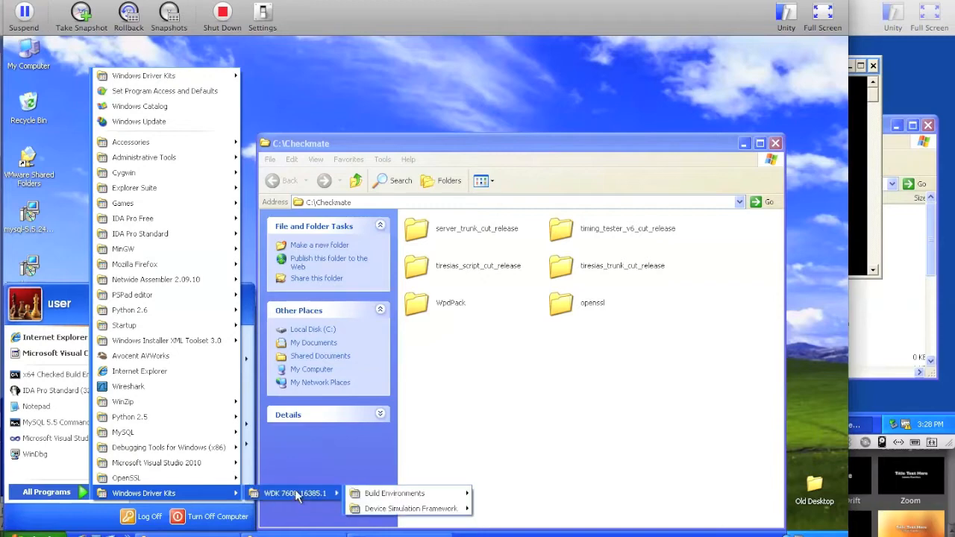
pyautogui.moveTo(395, 493)
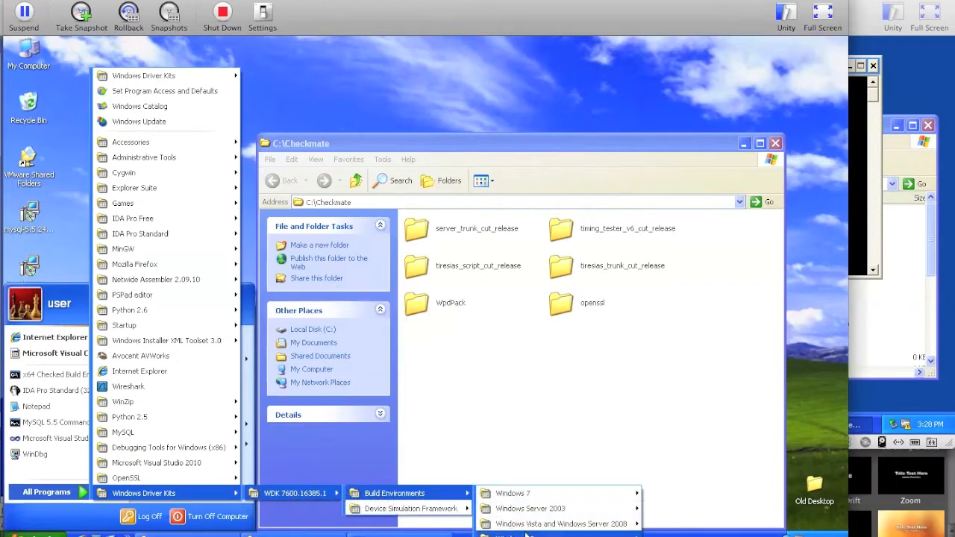
pyautogui.moveTo(560, 523)
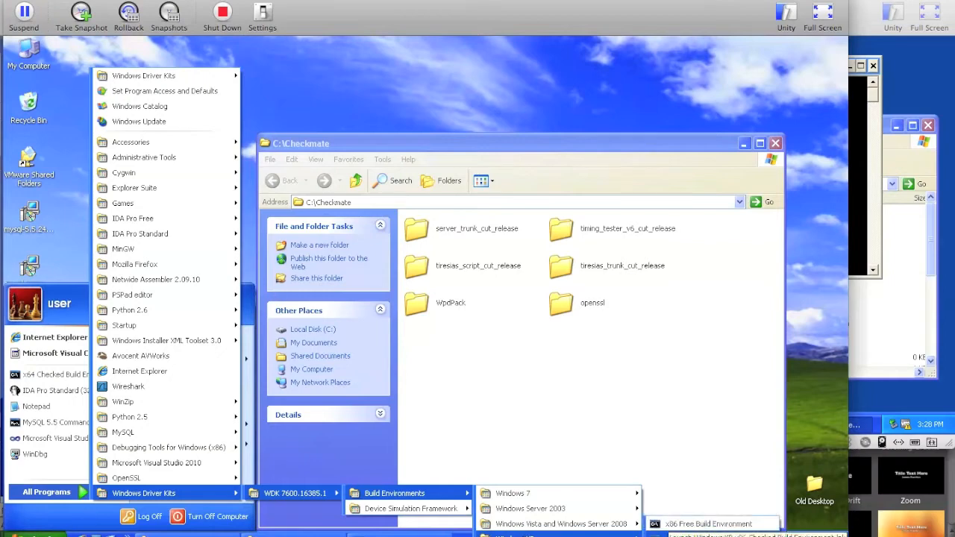
# - Launch the XP x86 Checked Build Environment and build the driver in C:\Checkmate\timing_tester_v6_cut_release
pyautogui.click(709, 524)
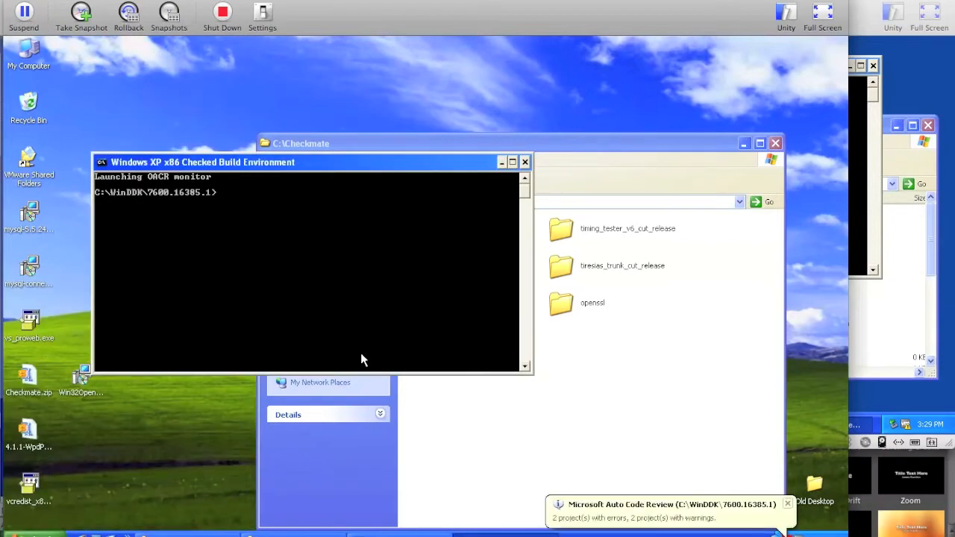
pyautogui.moveTo(360, 327)
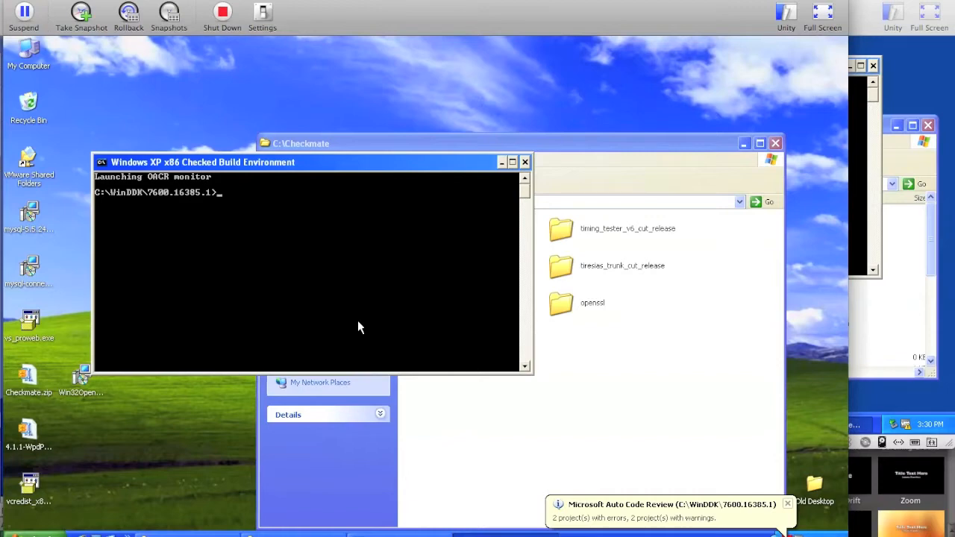
pyautogui.write('cd')
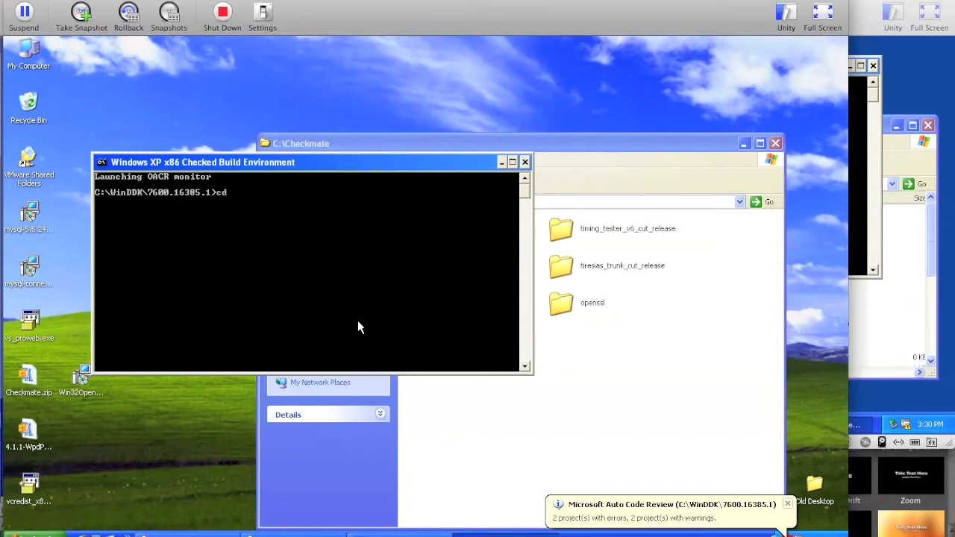
pyautogui.write('C:\\Checkmate')
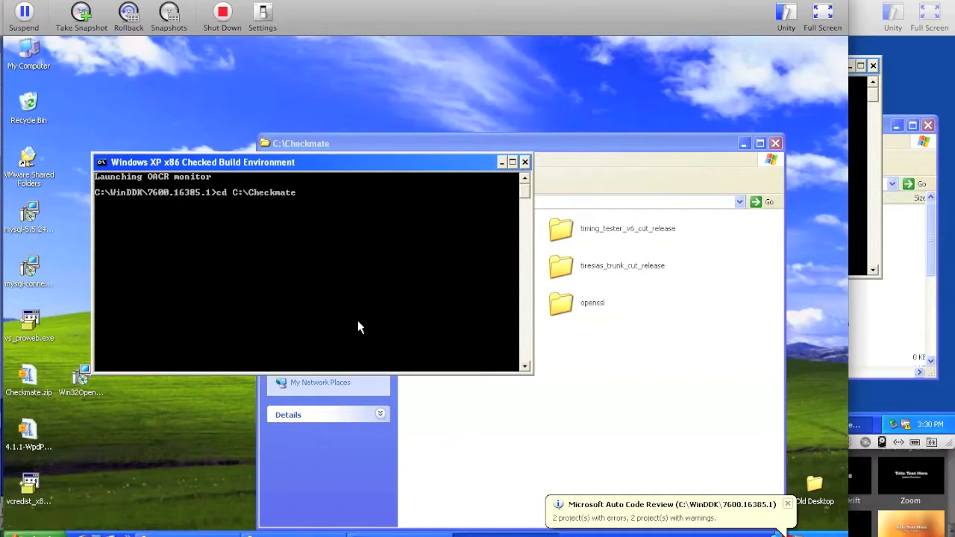
pyautogui.write('timing_tester_v6_cut_release')
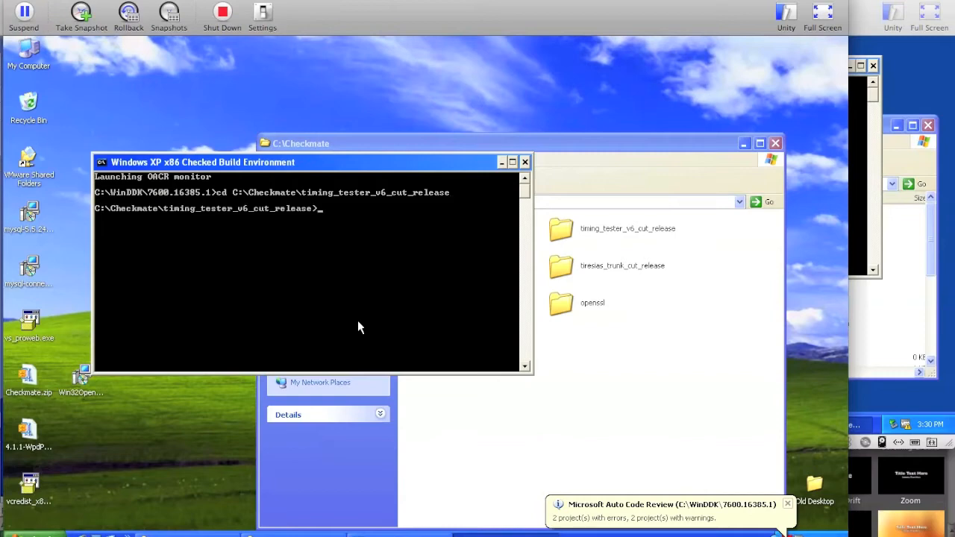
pyautogui.write('build')
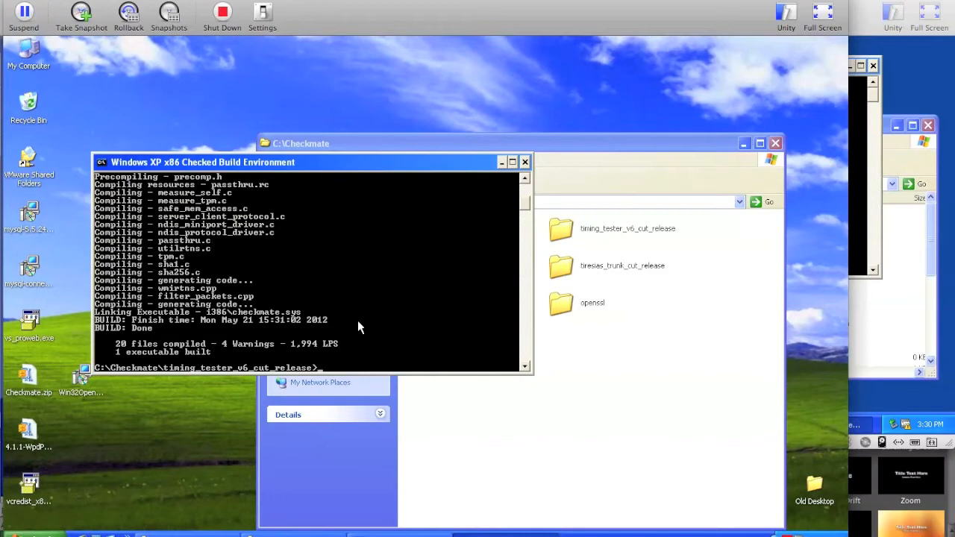
# - Copy i386\* into Z:\shared, answering All to overwrite the existing files
pyautogui.write('copy i386\\')
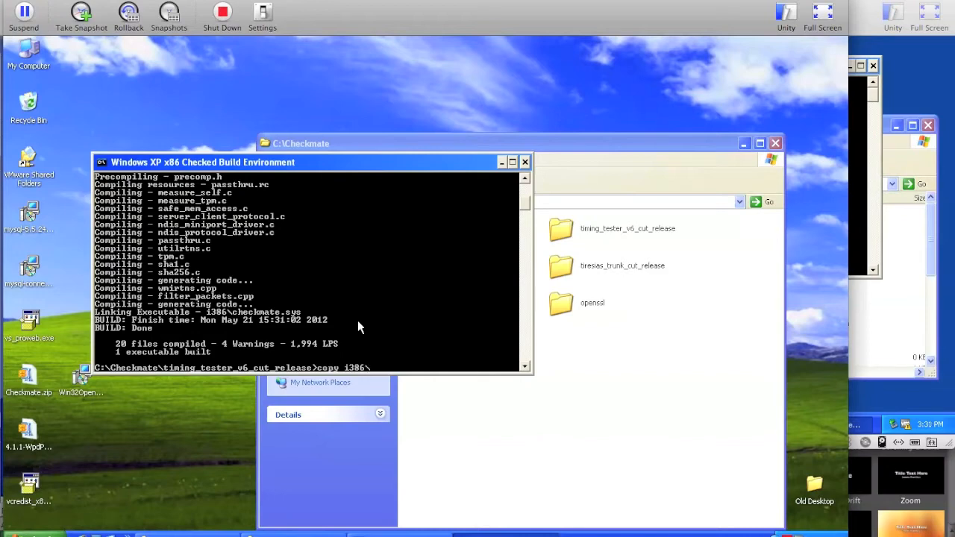
pyautogui.write('*')
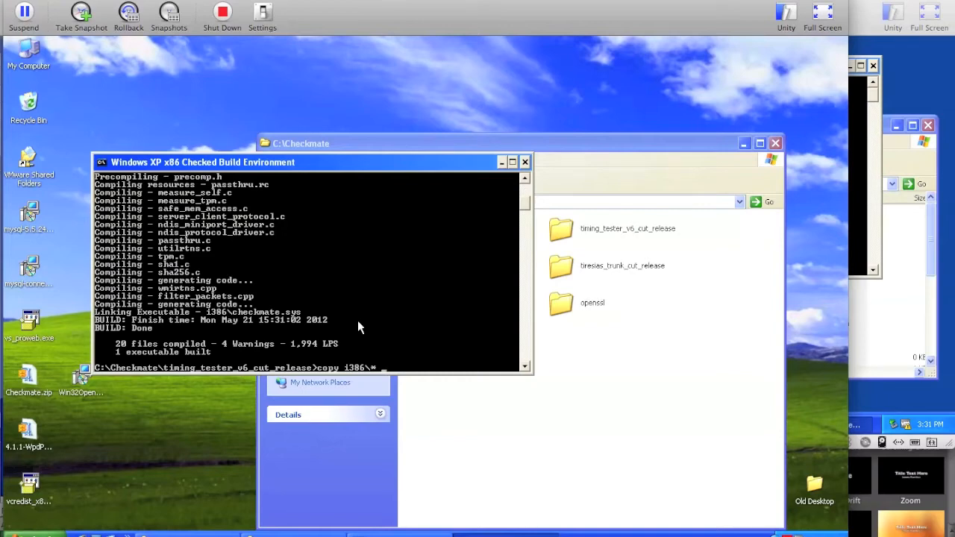
pyautogui.write('Z:\\')
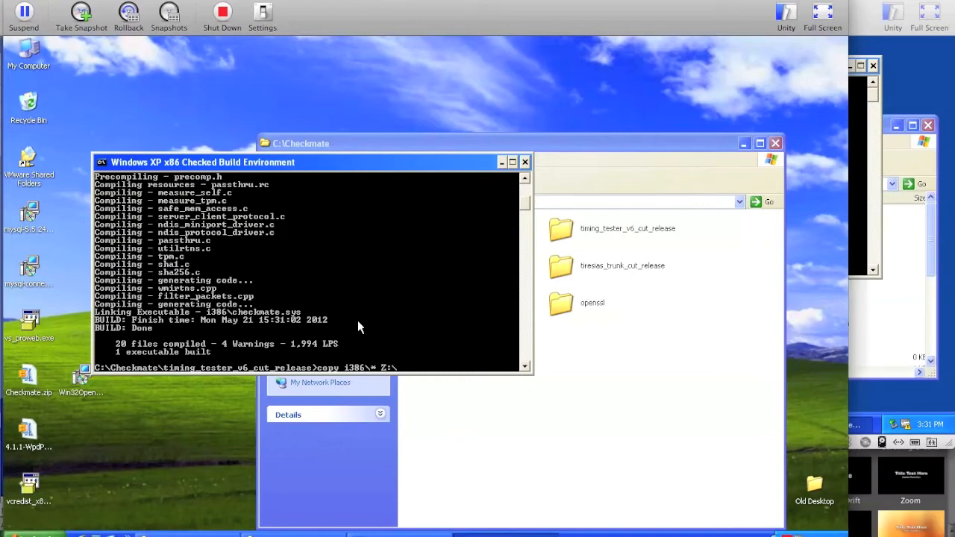
pyautogui.write('shared')
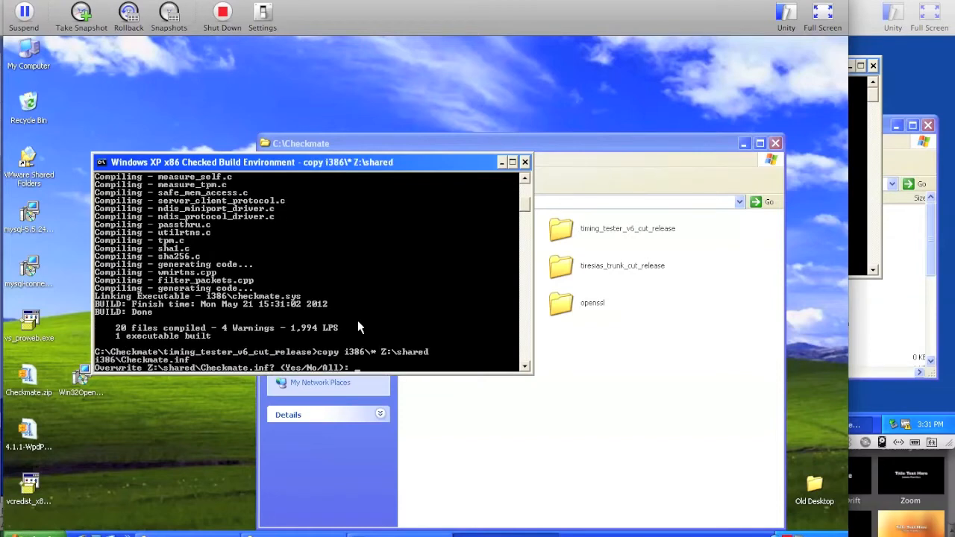
pyautogui.write('a')
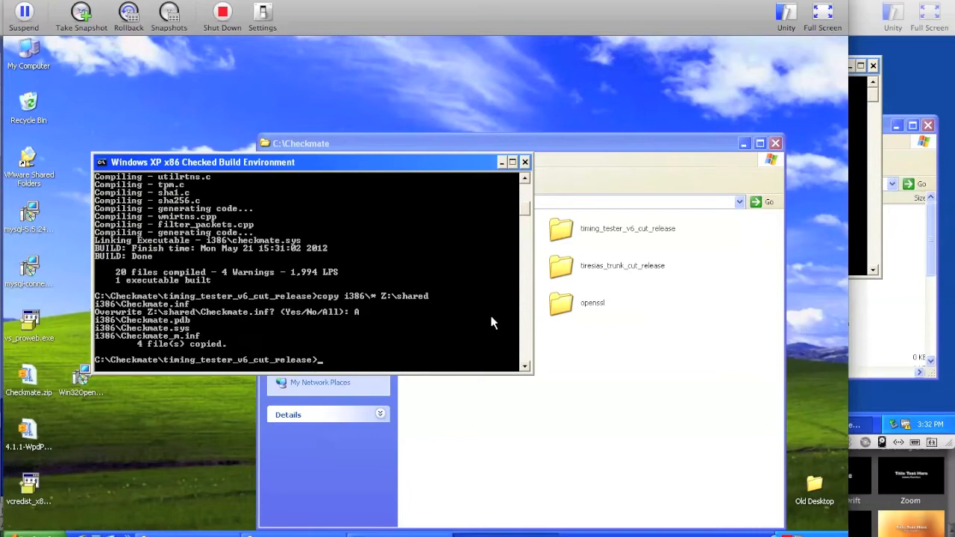
# - Copy i386\Checkmate.sys into the tiresias dropbox folder for stamping into storage
pyautogui.write('copy')
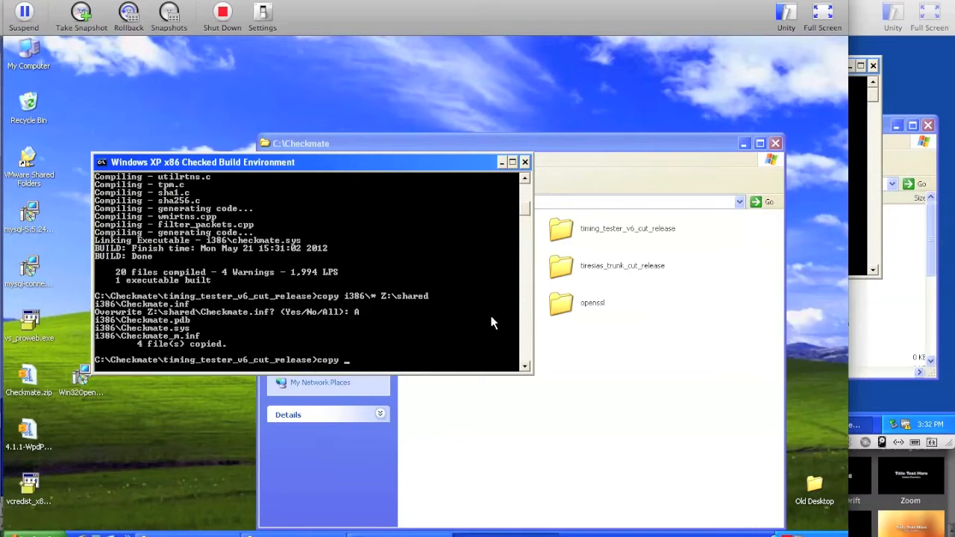
pyautogui.write('i386\\C')
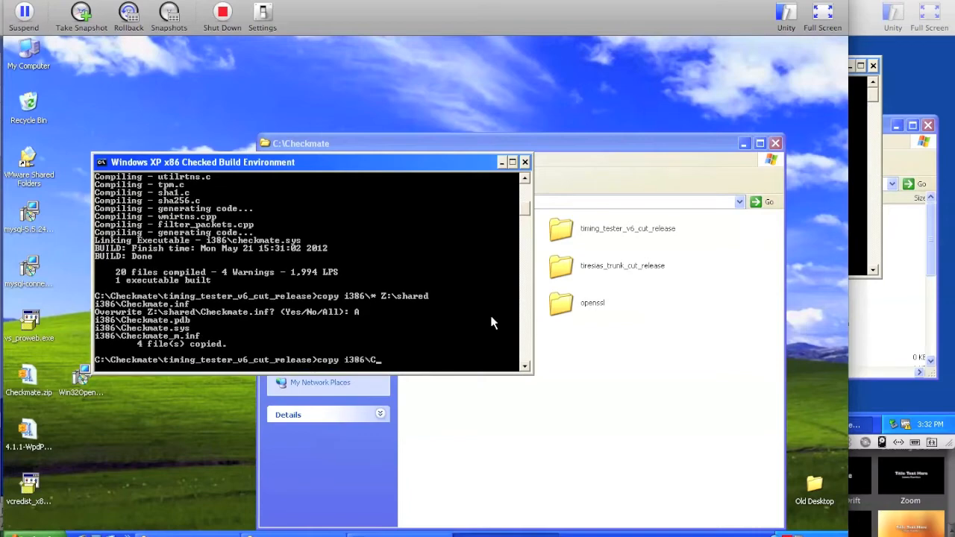
pyautogui.write('heckmate.sys ..\\tiresias_trunk_cut_release')
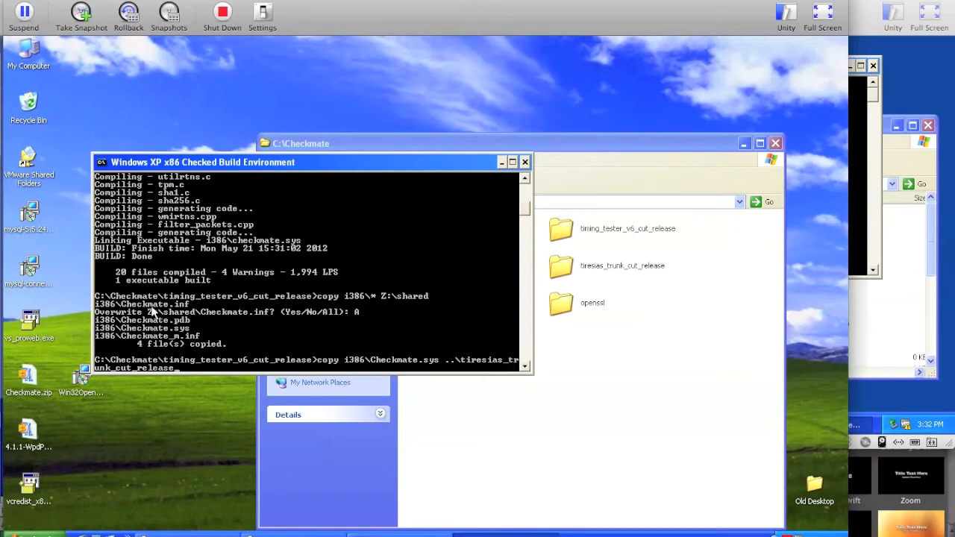
pyautogui.moveTo(124, 376)
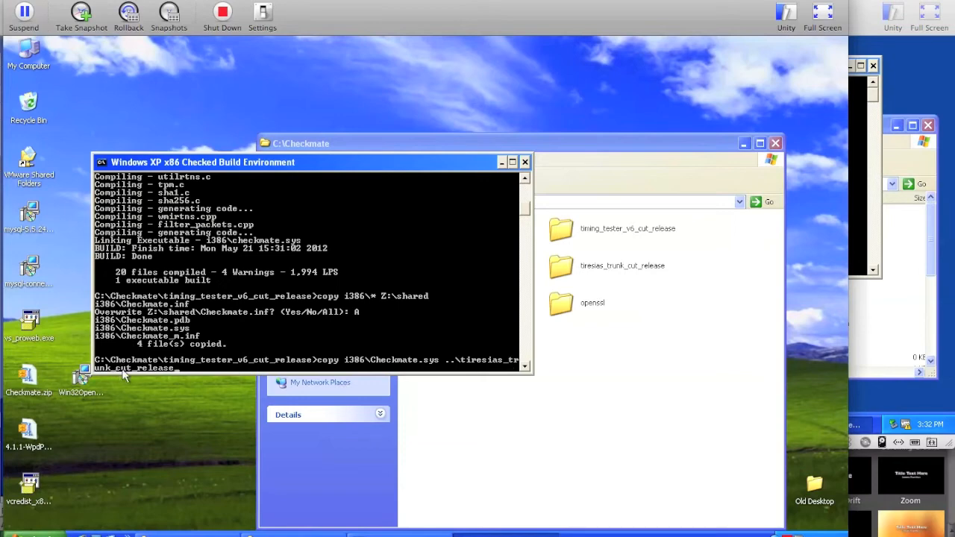
pyautogui.write('dropbox')
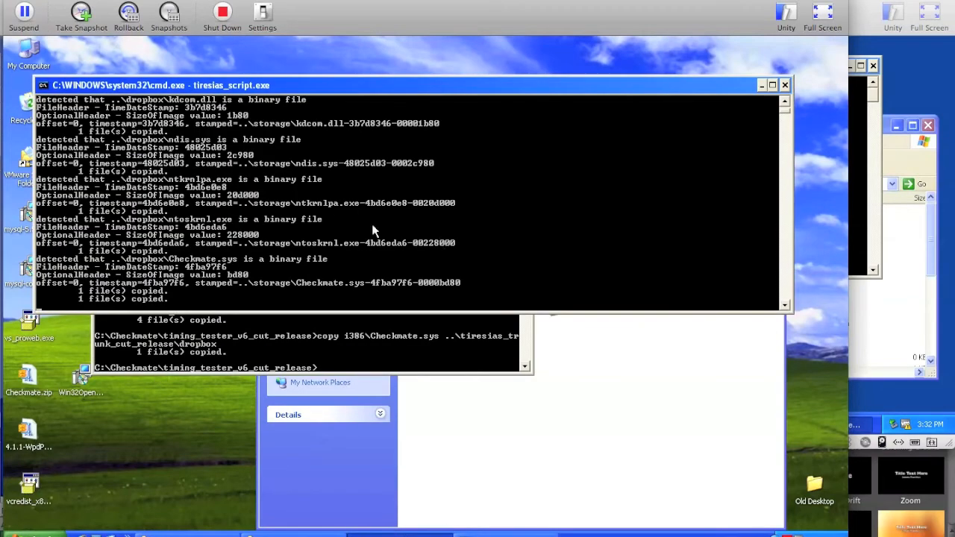
pyautogui.moveTo(364, 290)
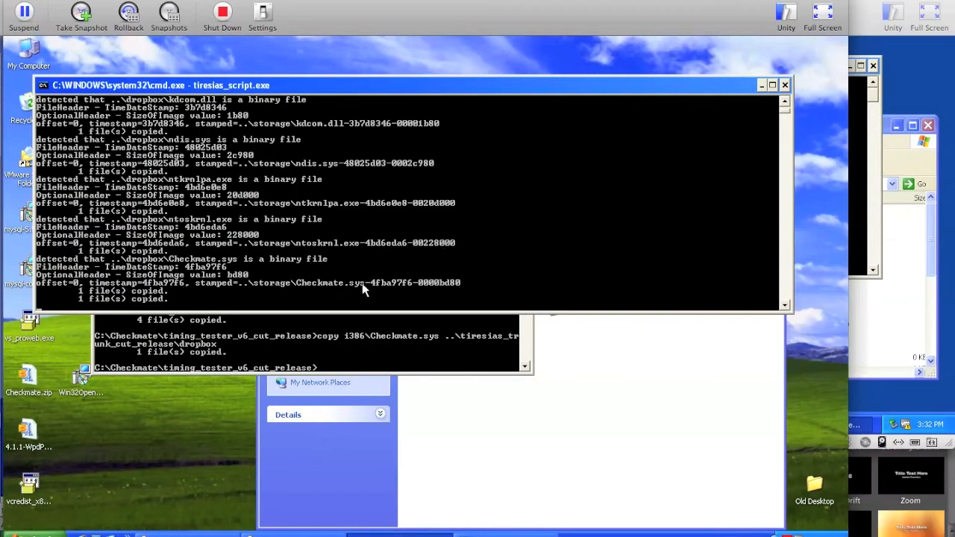
pyautogui.moveTo(333, 291)
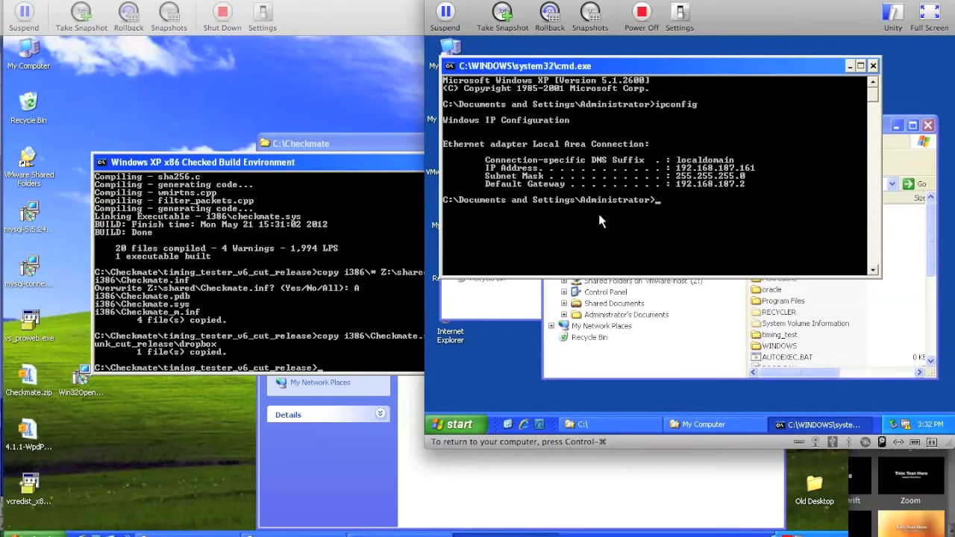
pyautogui.moveTo(529, 312)
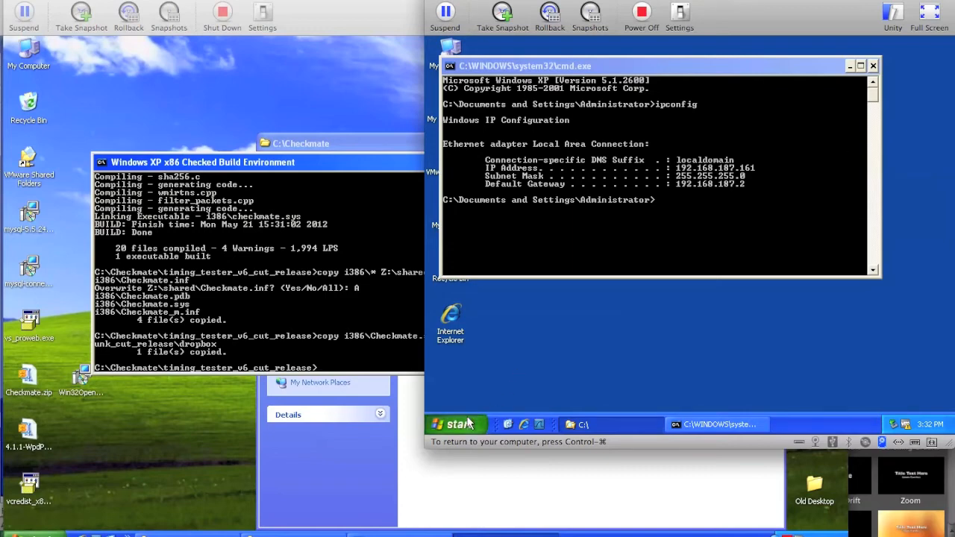
# - Head toward Network Connections on the client VM after checking ipconfig
pyautogui.click(455, 424)
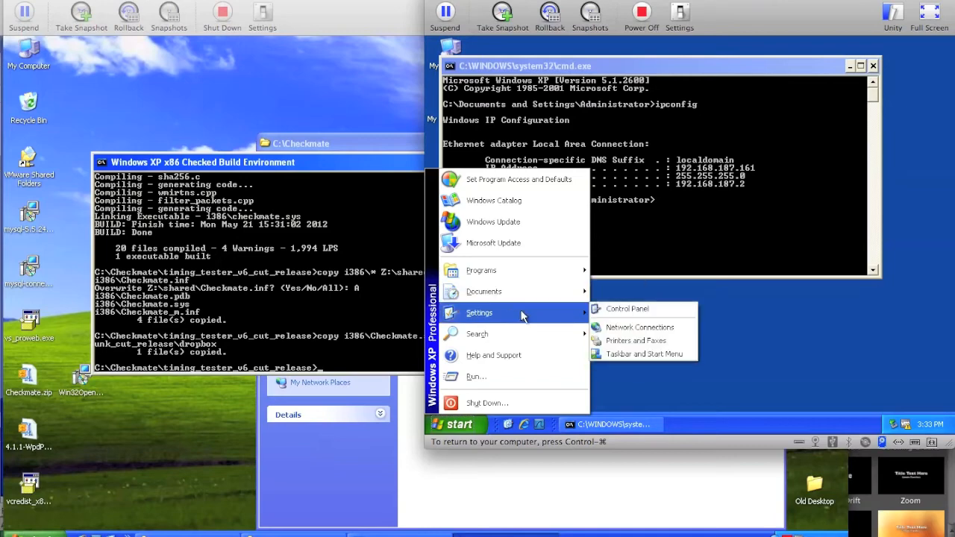
pyautogui.moveTo(640, 327)
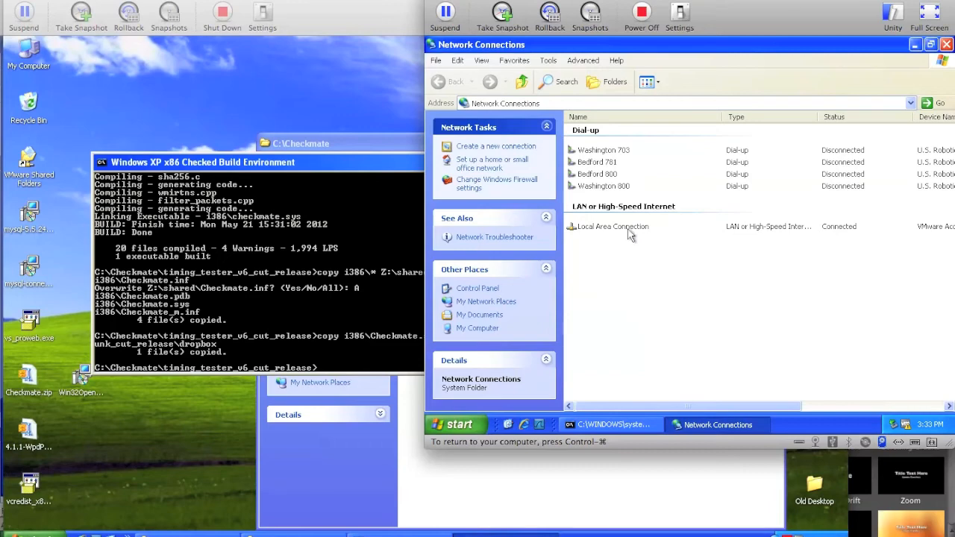
# - Bring up Local Area Connection properties and start installing a new Service component
pyautogui.click(612, 226)
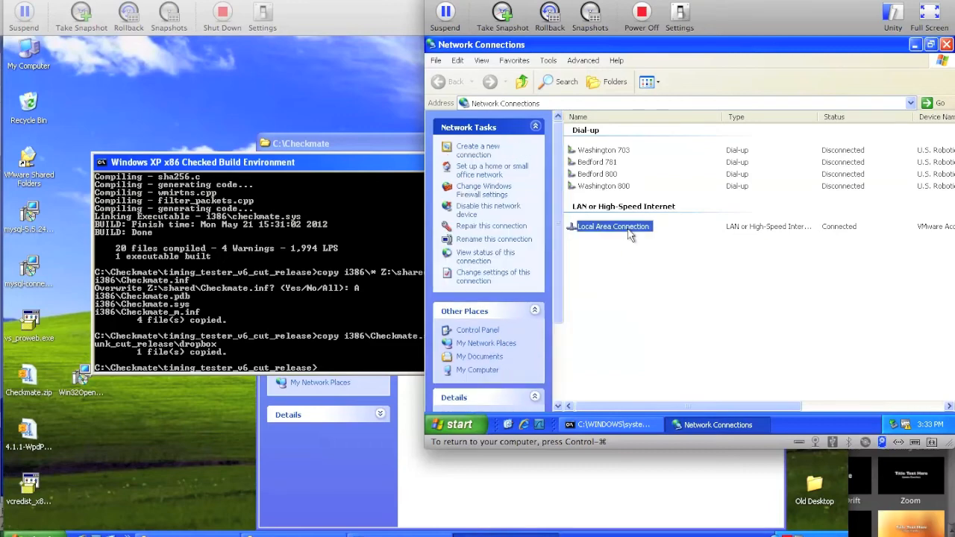
pyautogui.doubleClick(613, 226)
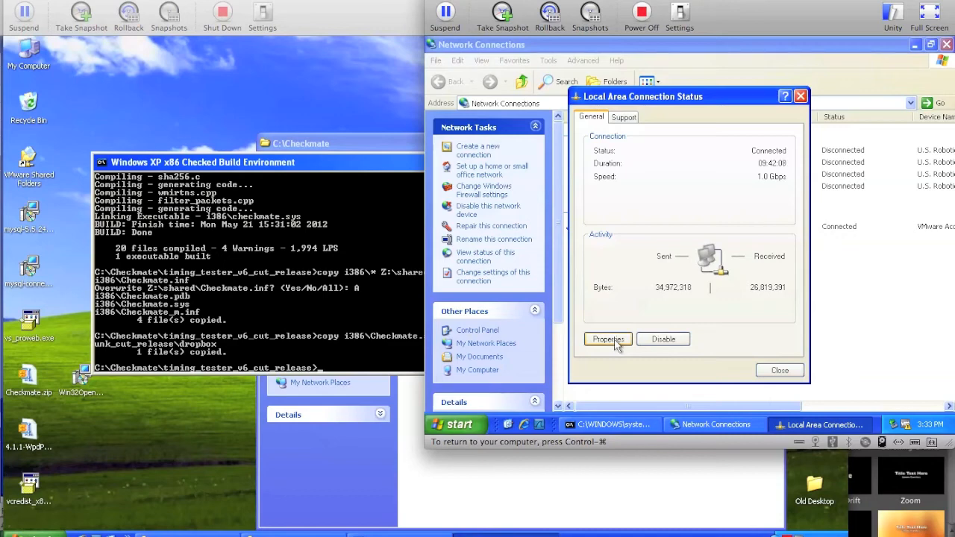
pyautogui.click(607, 339)
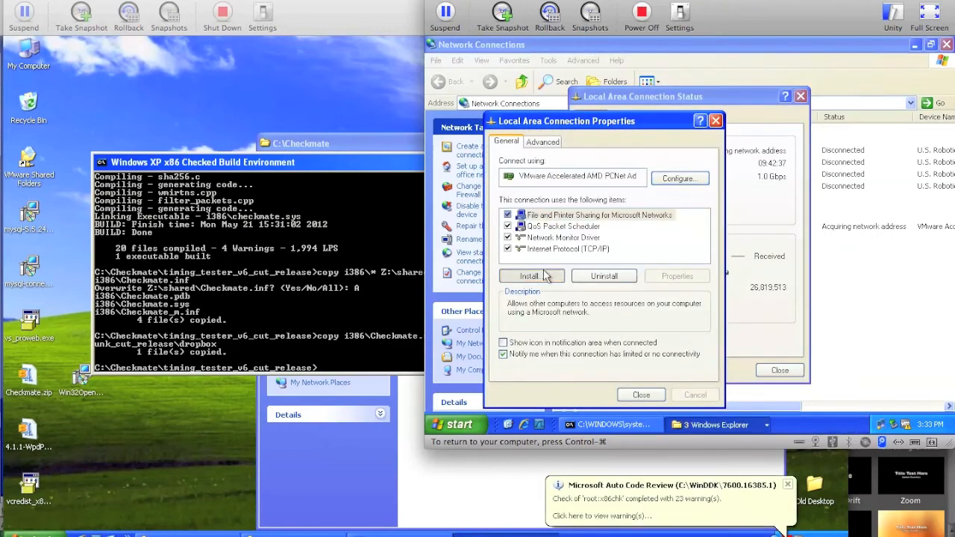
pyautogui.click(528, 276)
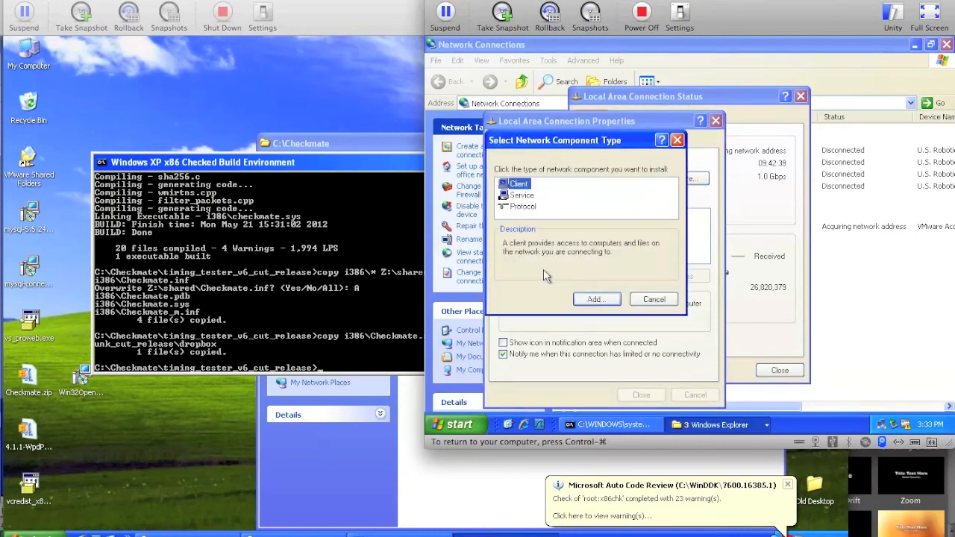
pyautogui.click(522, 195)
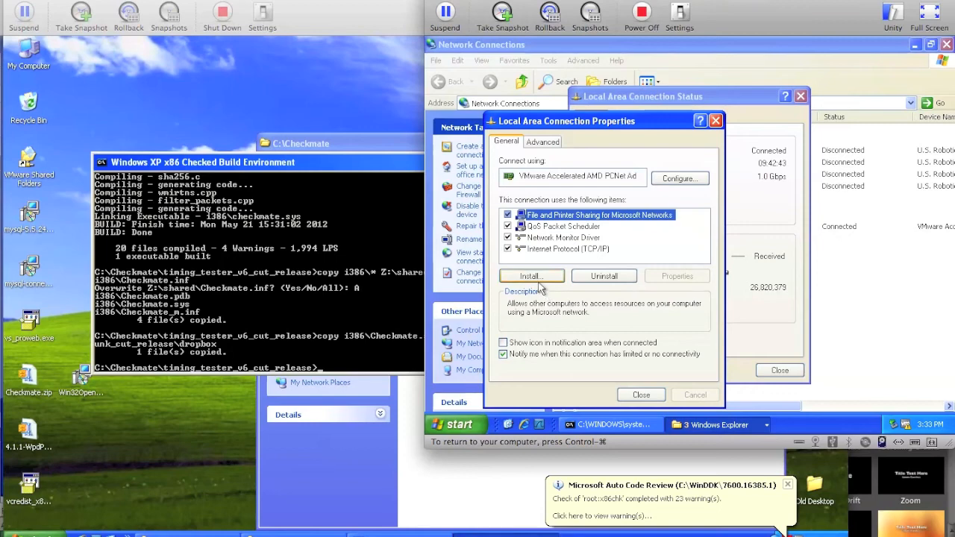
pyautogui.click(530, 275)
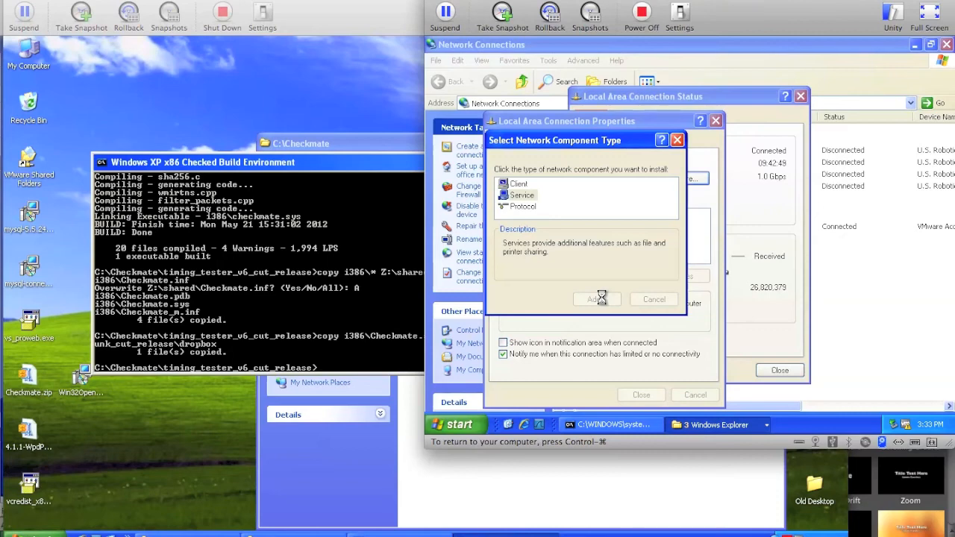
# - Add a service via Have Disk, pointing the manufacturer files location to Z:\shared
pyautogui.click(593, 300)
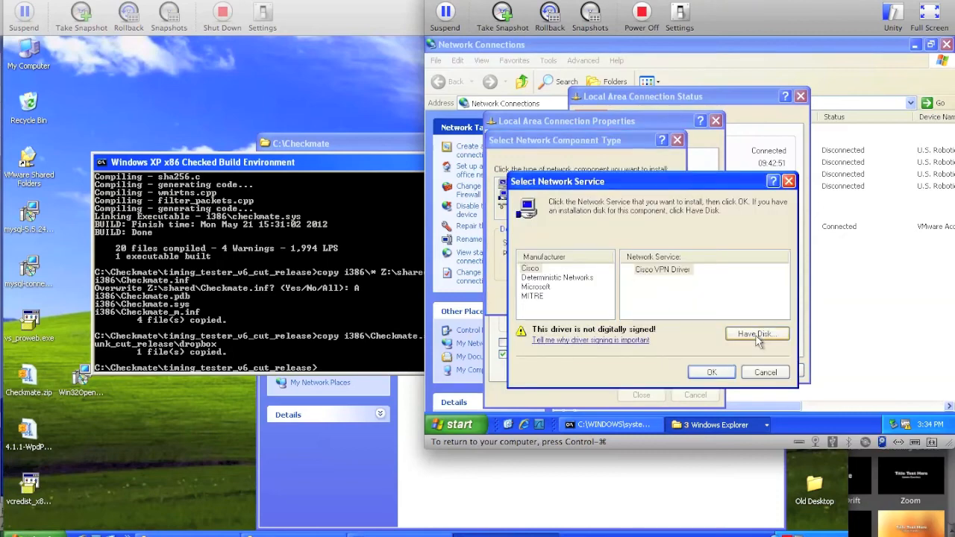
pyautogui.click(757, 333)
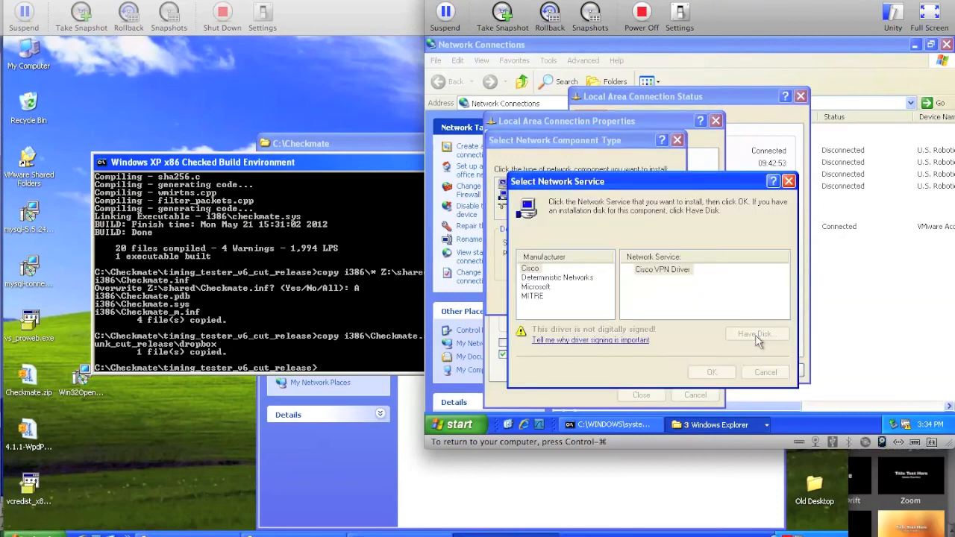
pyautogui.click(757, 333)
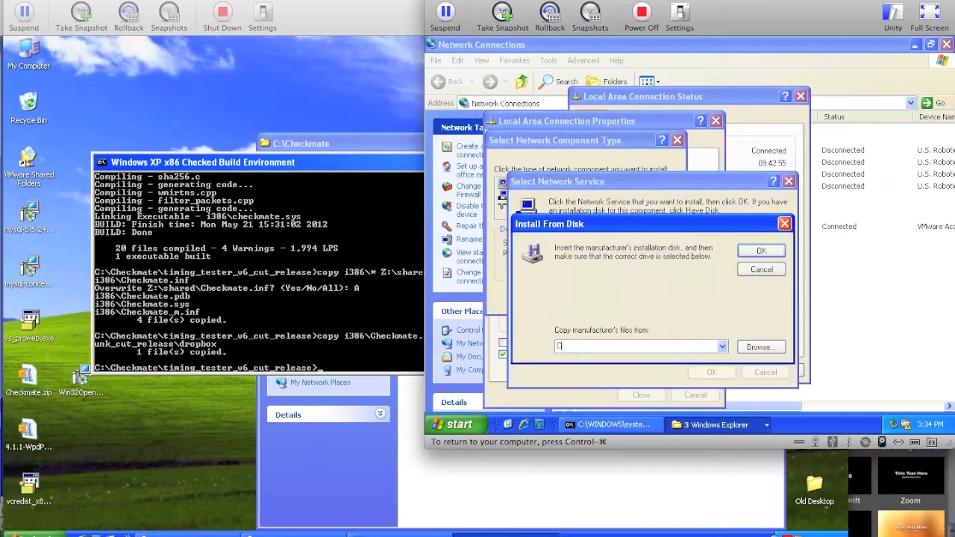
pyautogui.write('Z:\\sh')
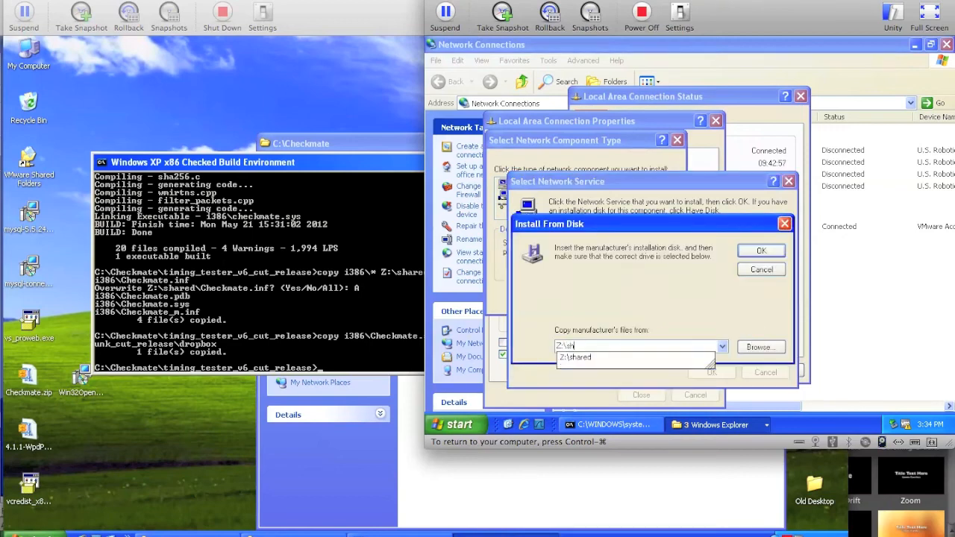
pyautogui.click(722, 346)
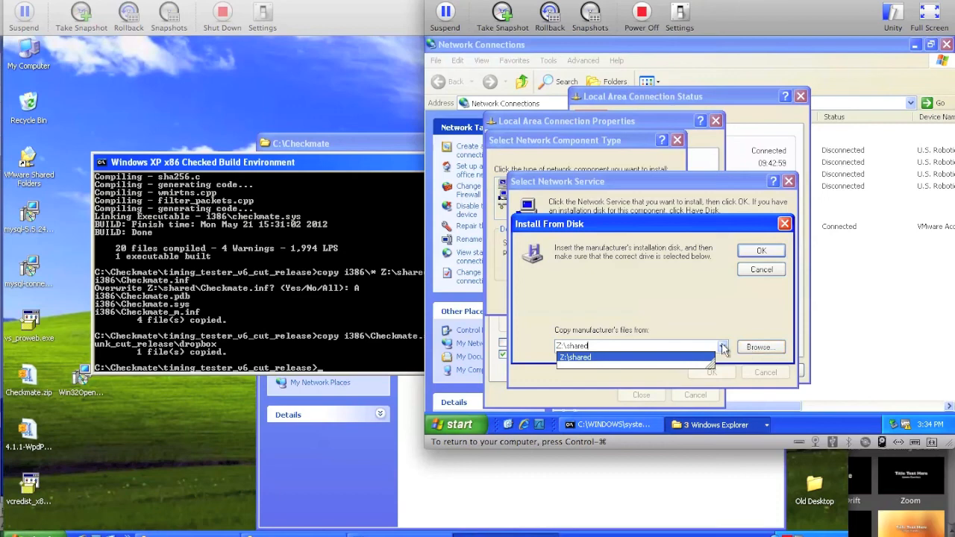
pyautogui.moveTo(666, 359)
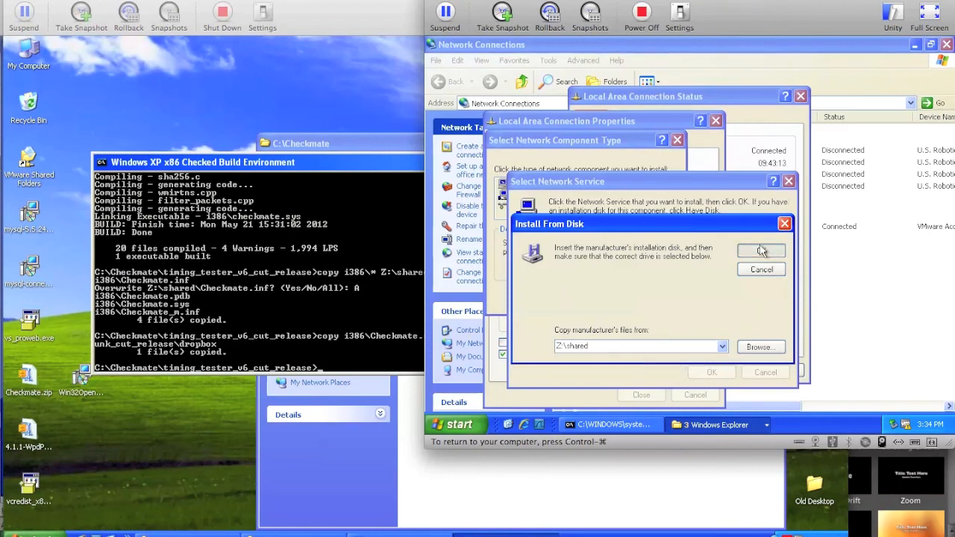
pyautogui.click(760, 250)
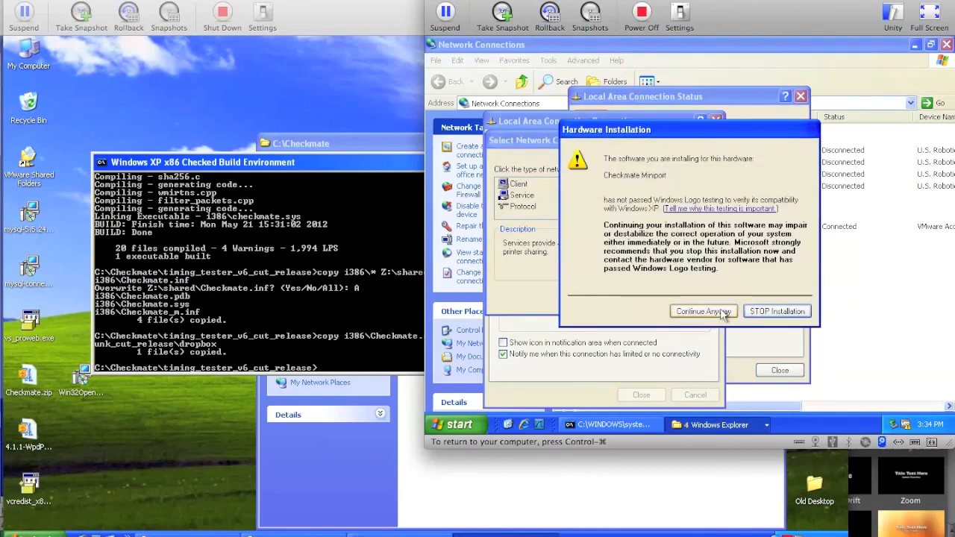
# - Accept the unsigned Checkmate Miniport driver with Continue Anyway
pyautogui.click(702, 311)
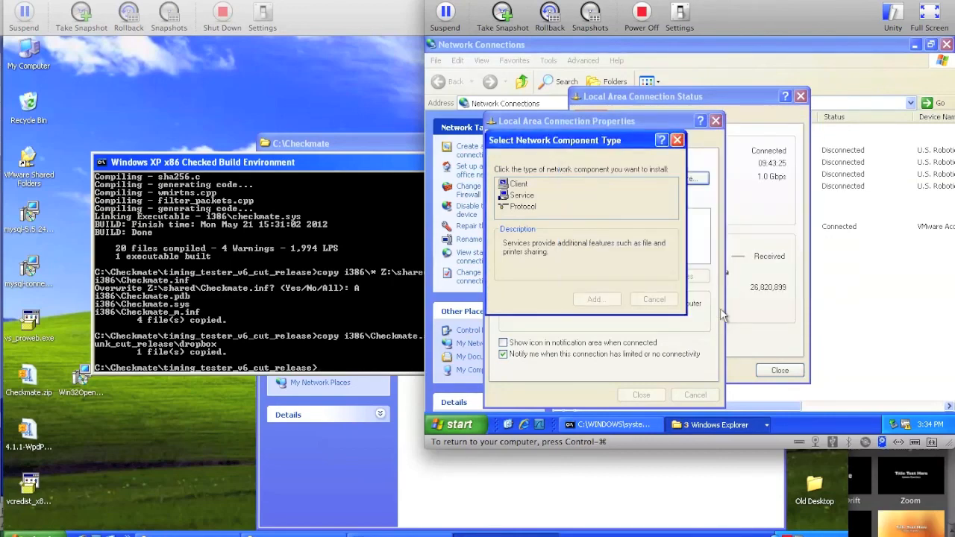